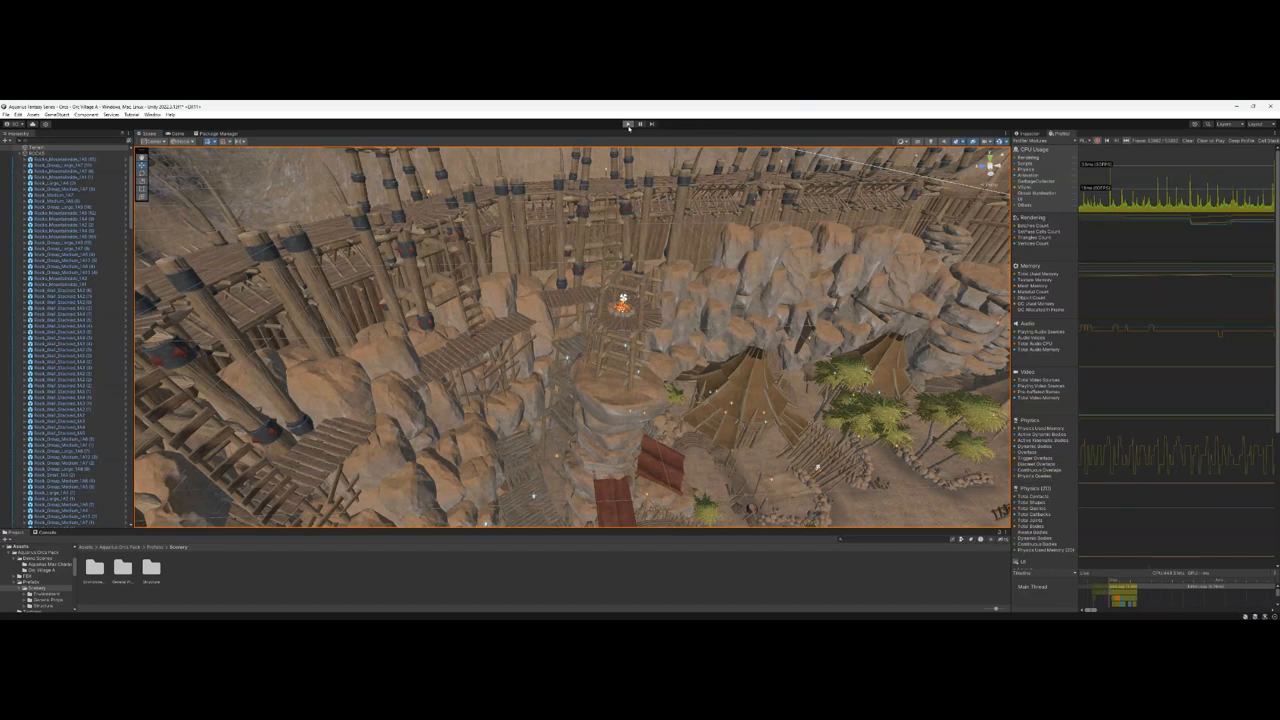
Step: Fly the Scene view camera up onto the wooden platform overlooking the village and fire tower
click(628, 124)
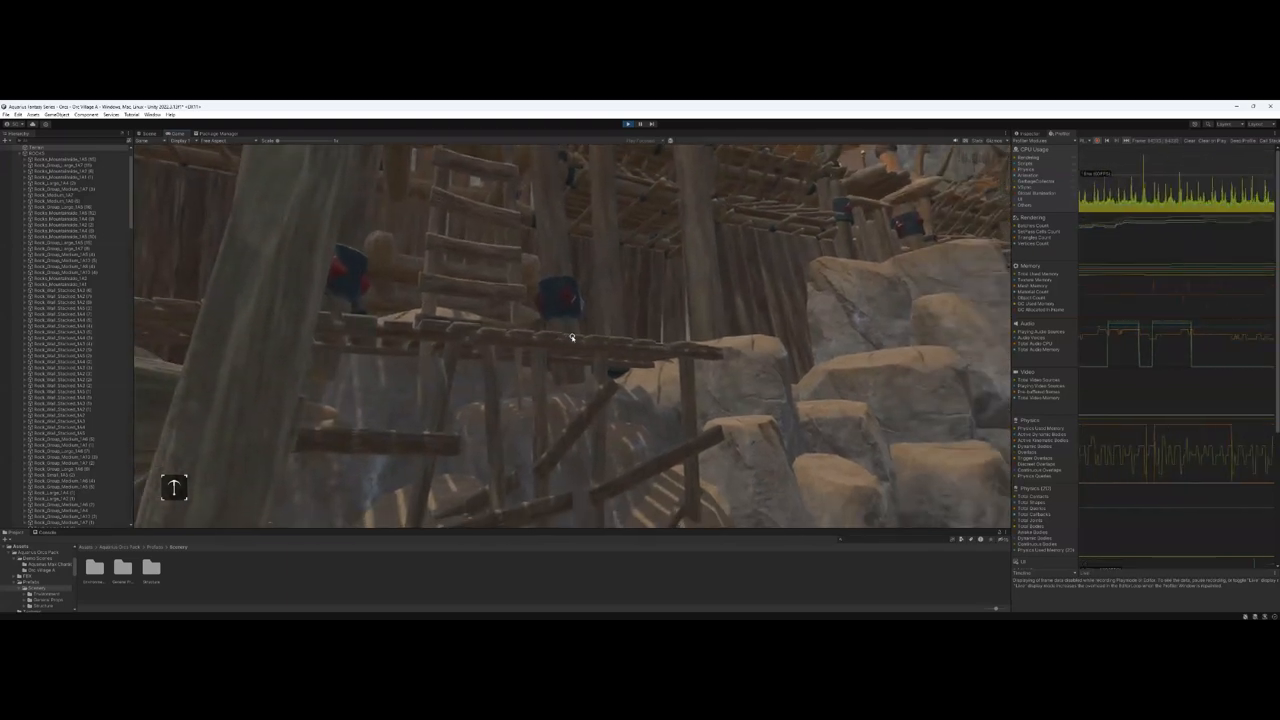
drag(572, 338, 572, 300)
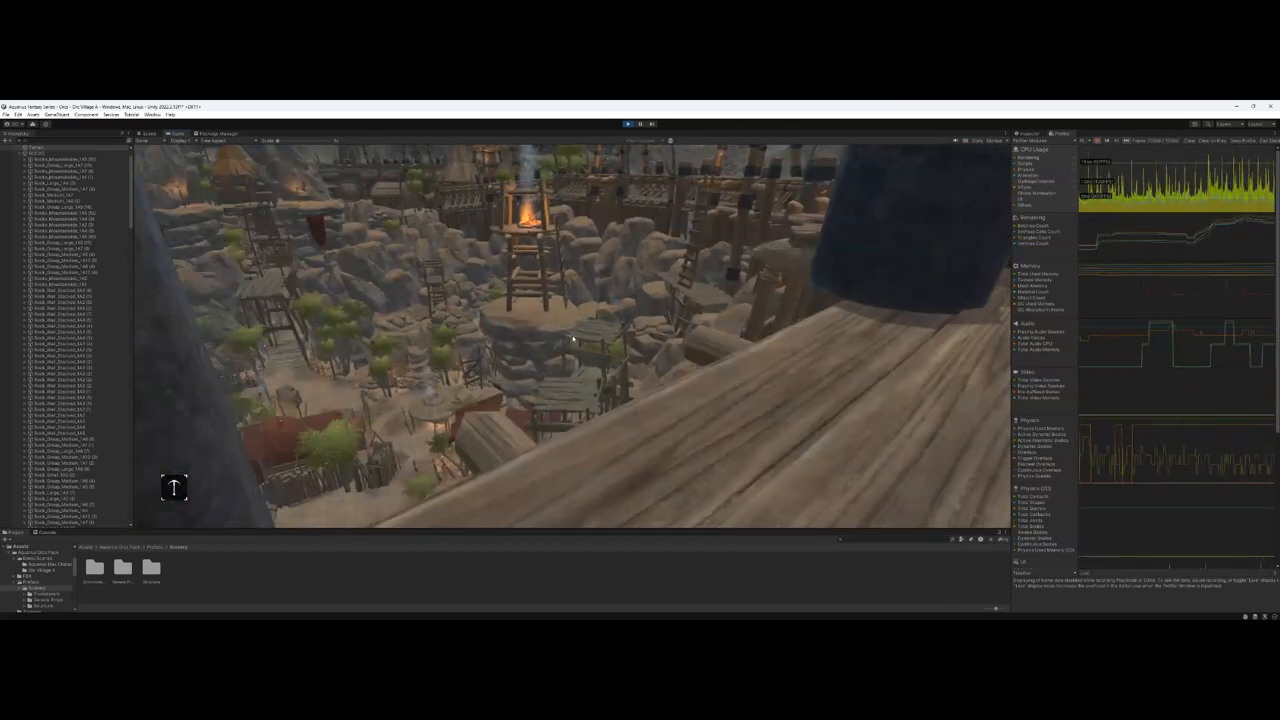
drag(570, 340, 560, 280)
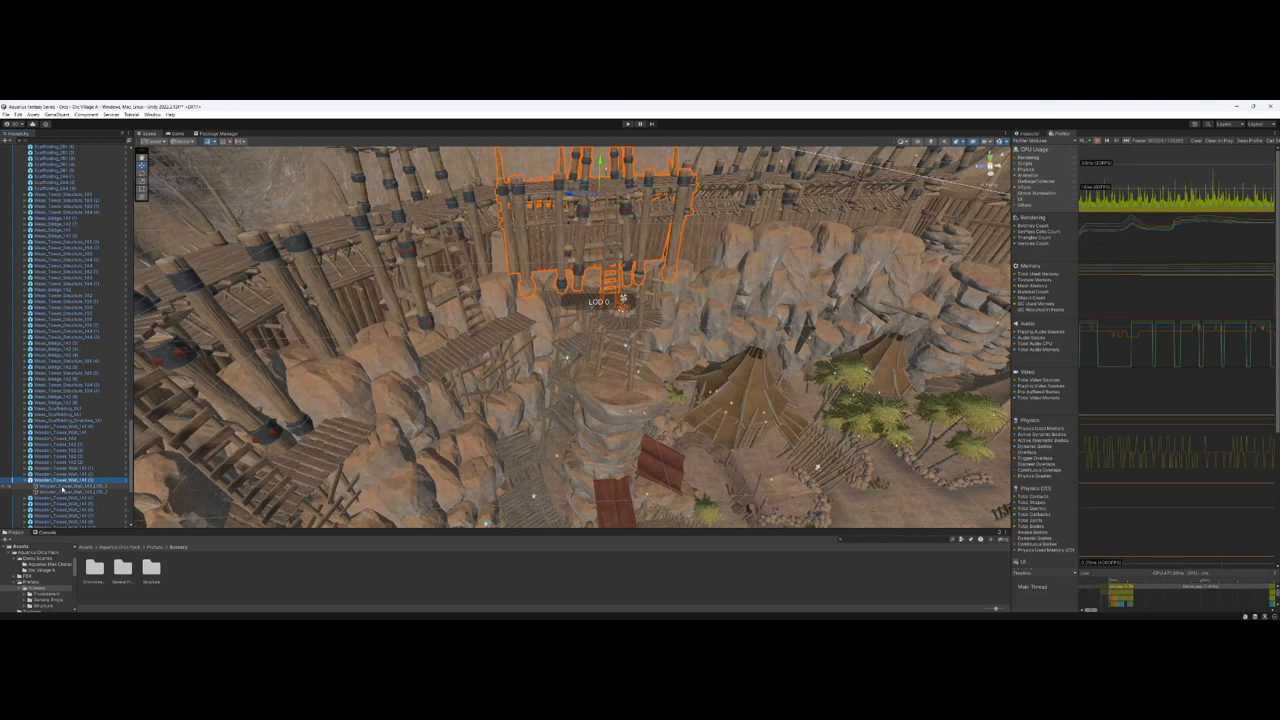
Step: Select the tusk-decorated round tower in the Scene view to show its outline
click(64, 488)
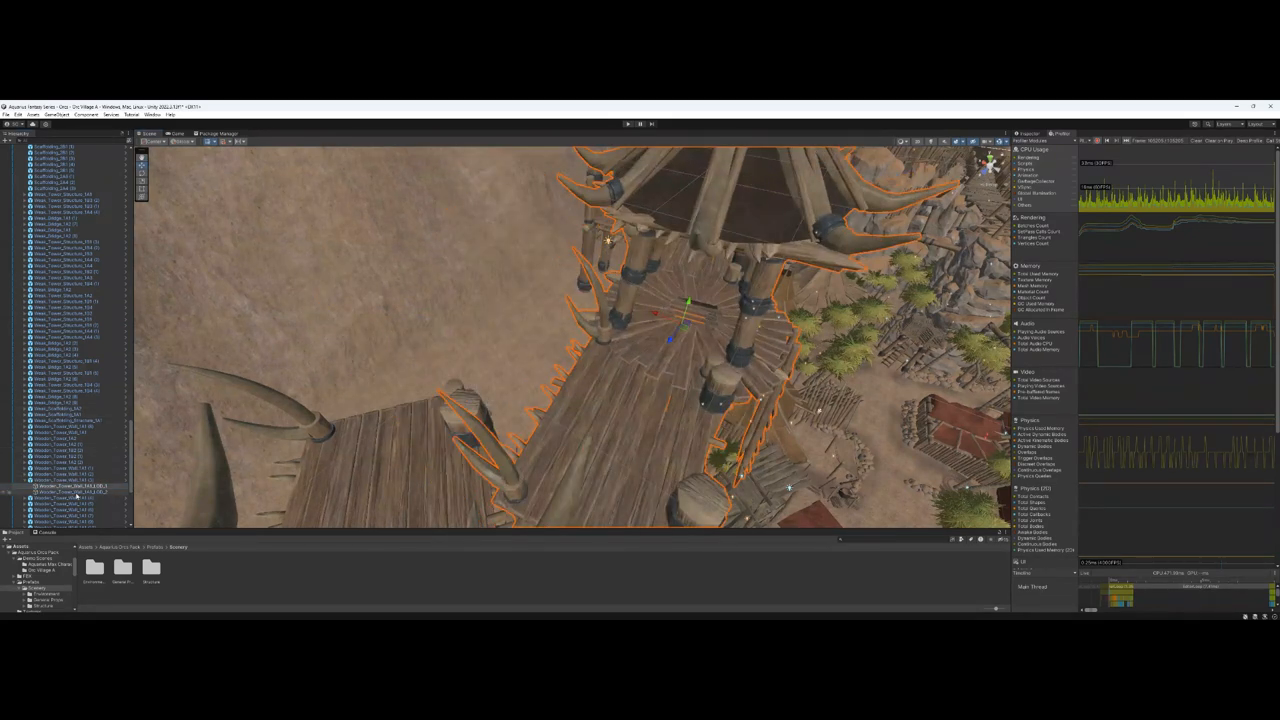
click(64, 486)
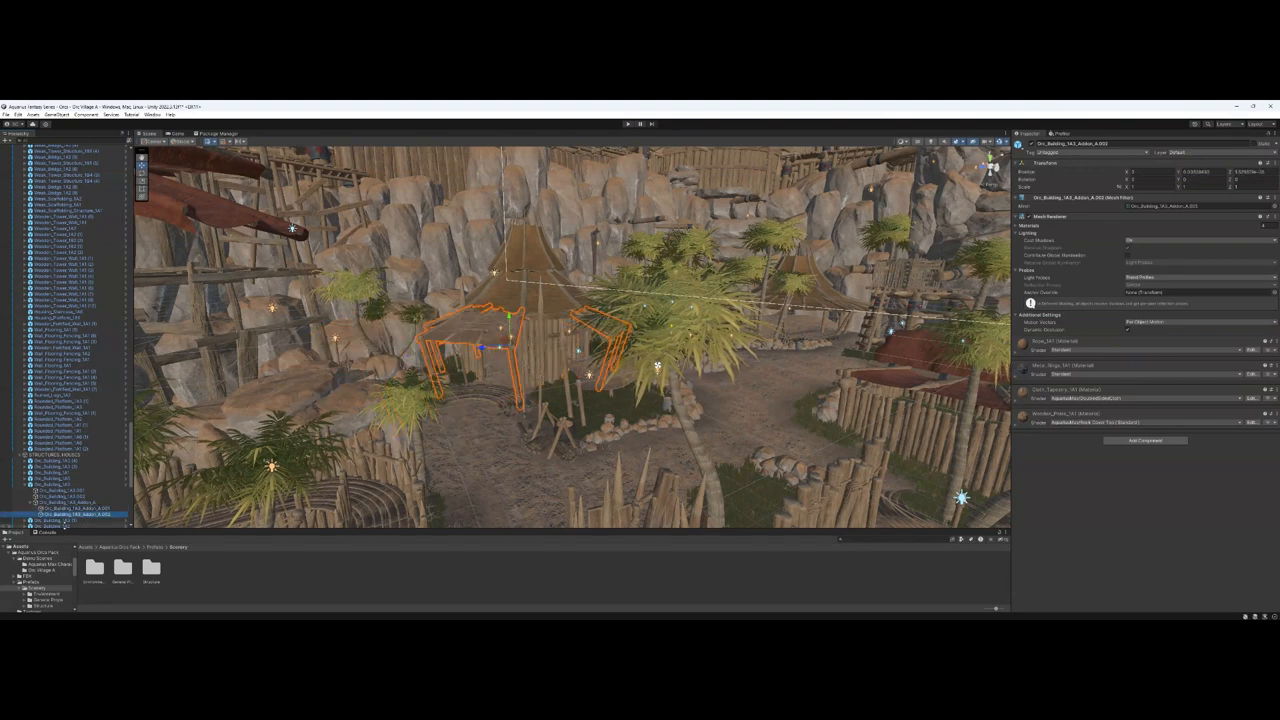
Step: Select the wooden crate prop and show its LOD Group component at LOD 0 in the Inspector
click(70, 508)
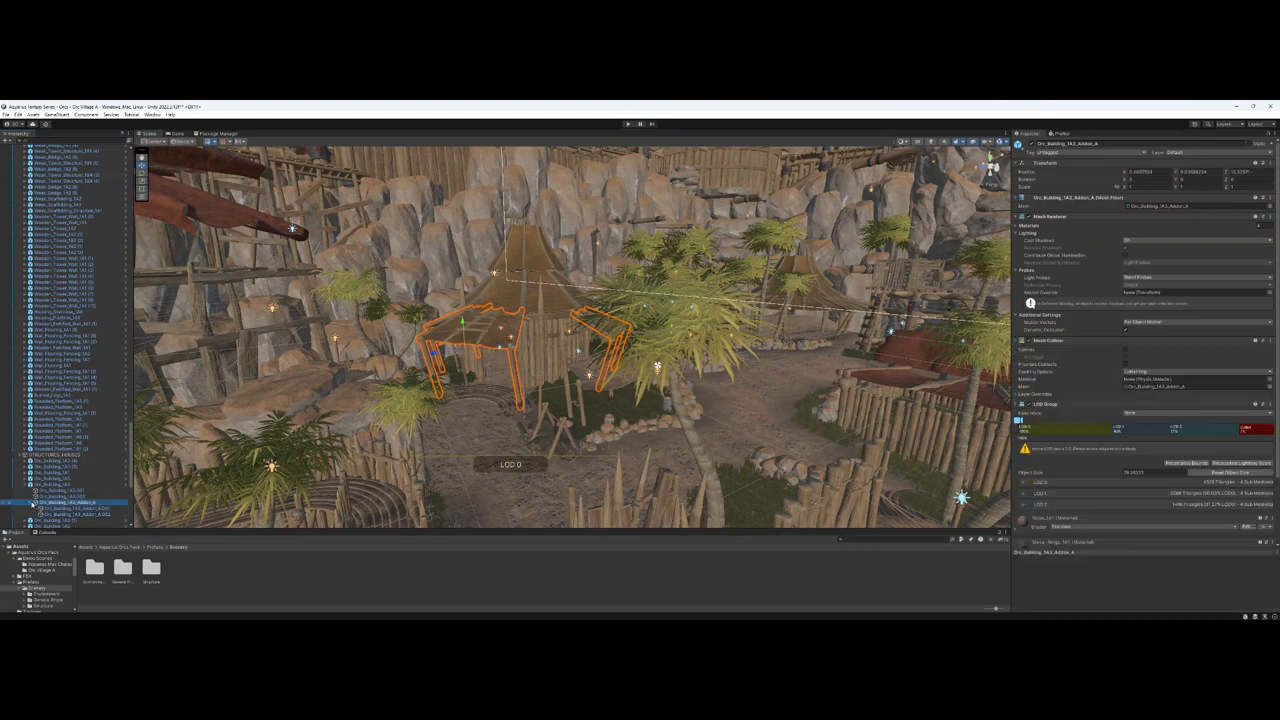
click(60, 502)
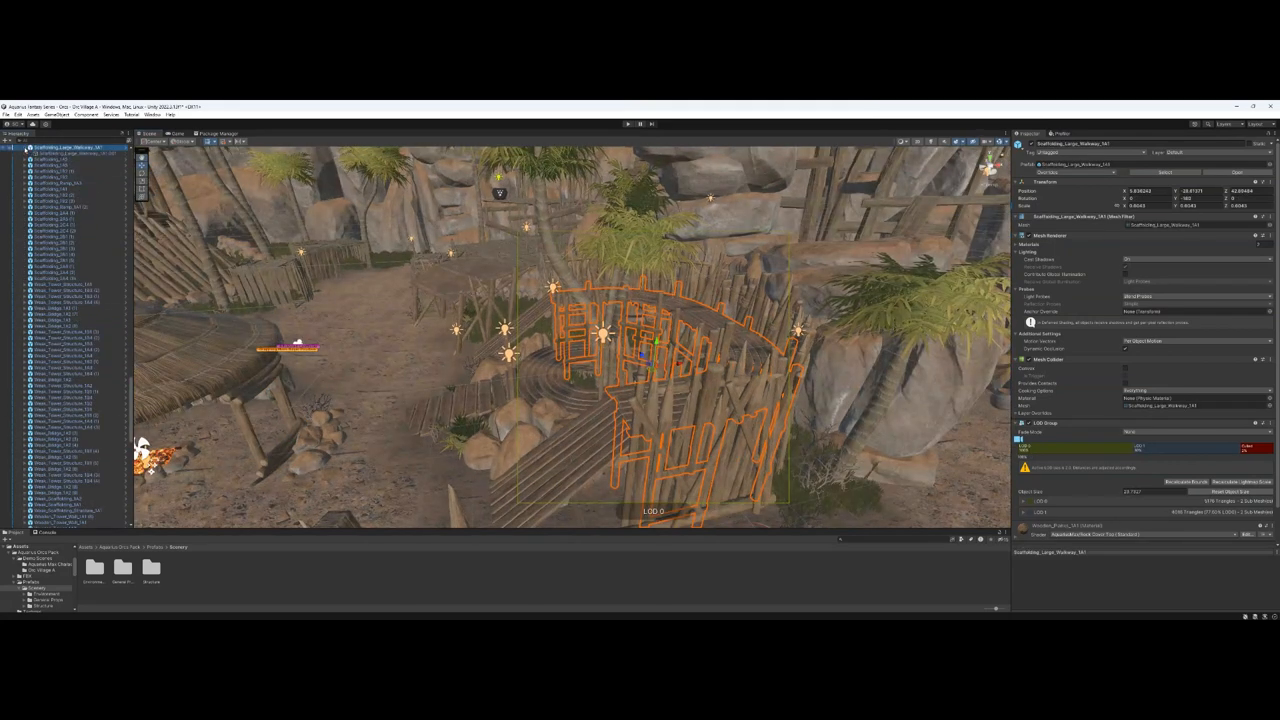
click(60, 160)
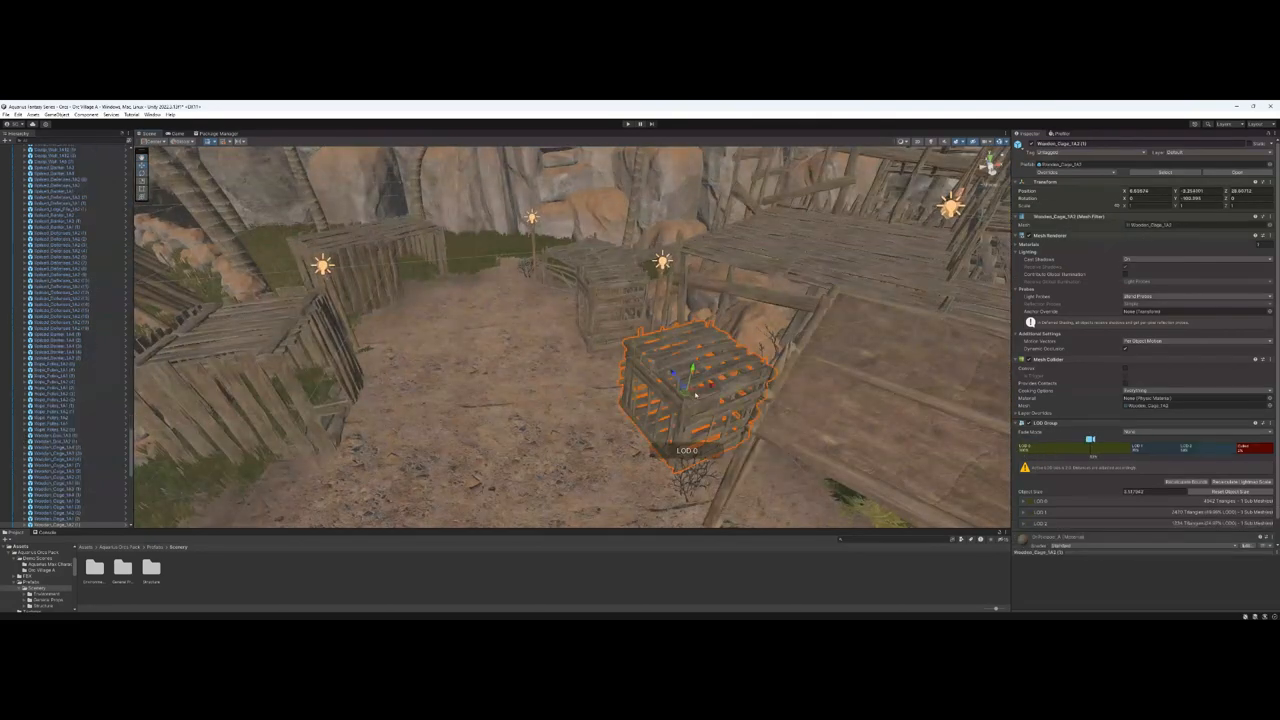
scroll(down, 3)
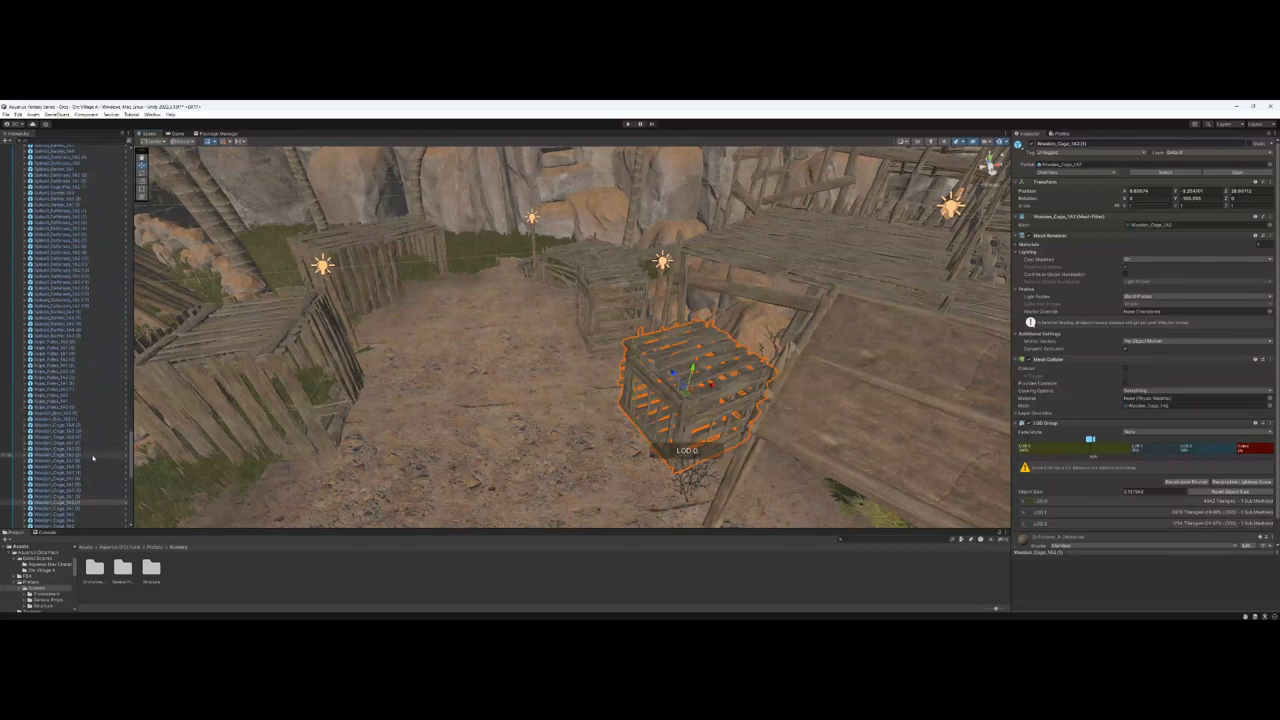
Step: Select the small carcass-like prop inside the palisade pen to show its LOD Group at LOD 0
click(60, 500)
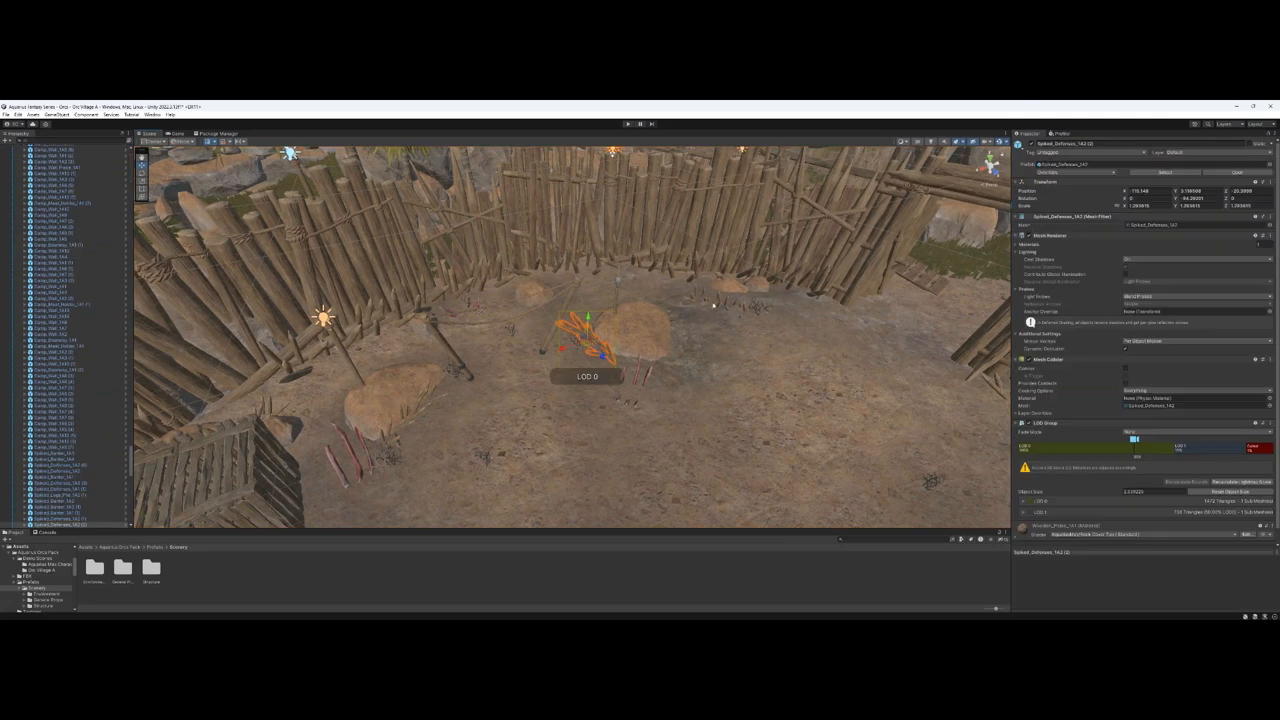
Step: Move the view to the rocky cliff and select the red hanging banner, showing LOD 0
drag(590, 336, 716, 300)
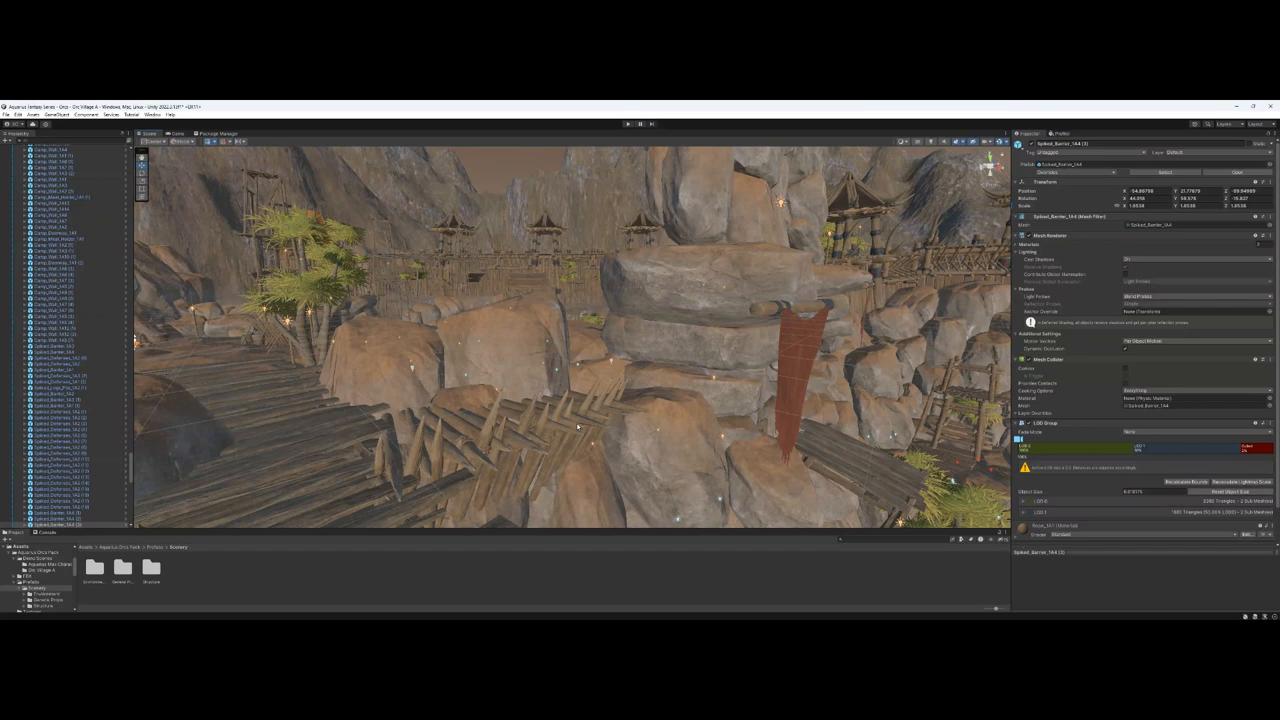
click(800, 350)
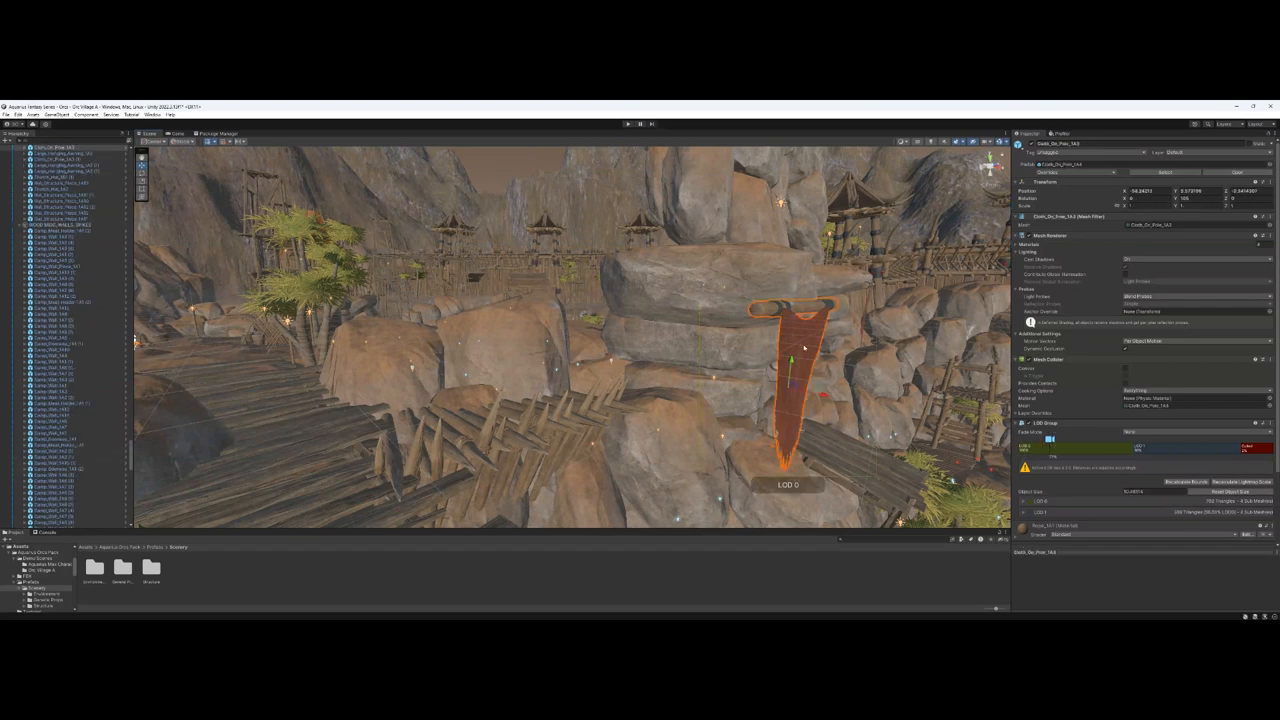